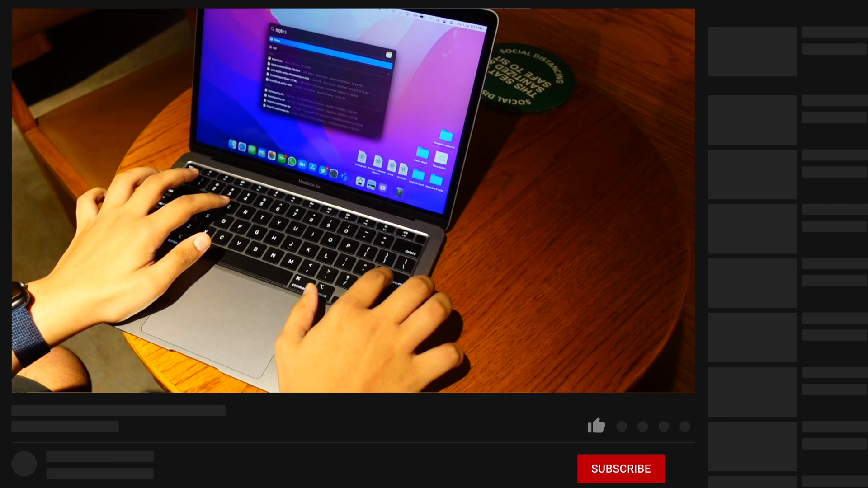
click(551, 395)
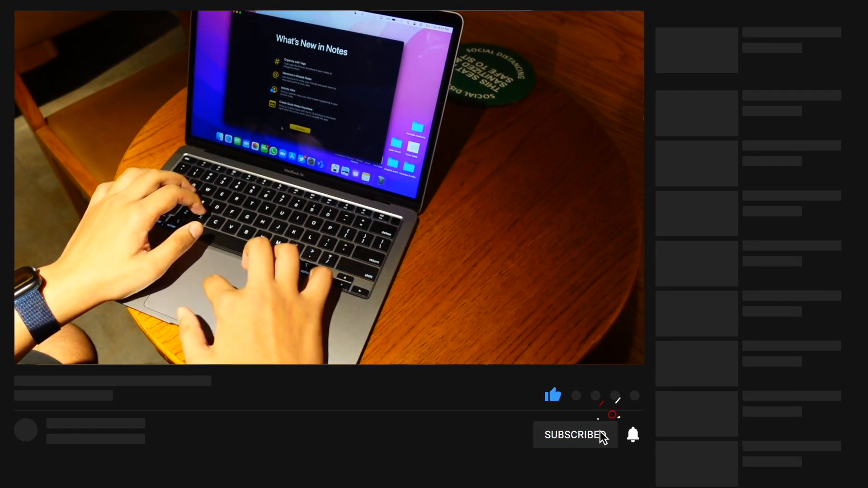
click(574, 434)
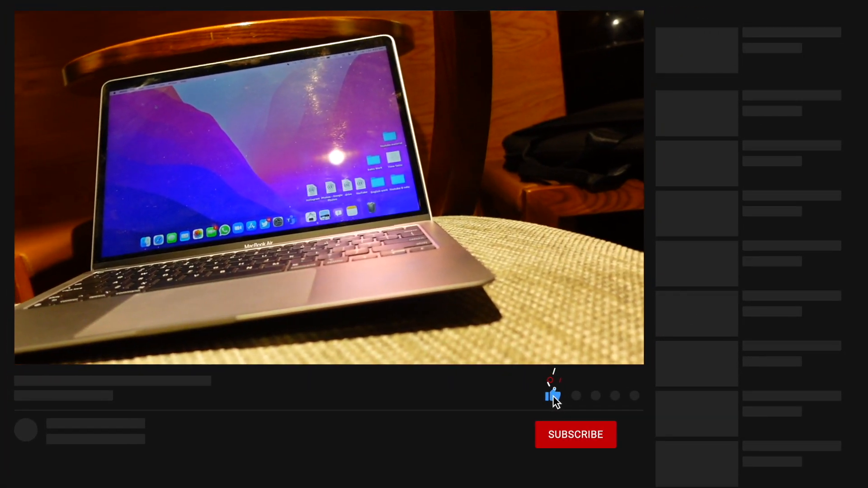
click(575, 434)
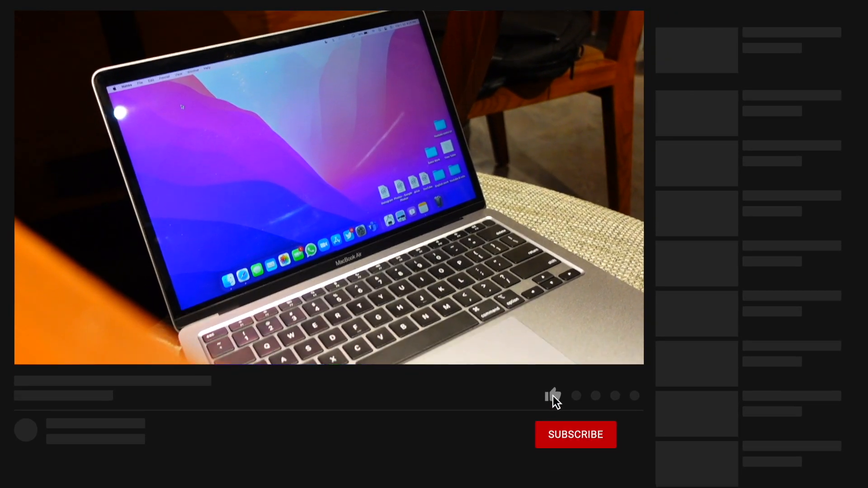
click(552, 395)
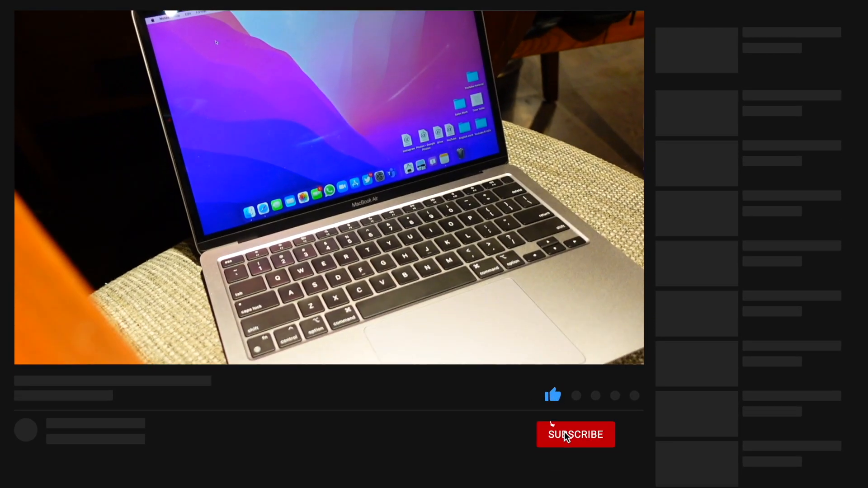
click(574, 435)
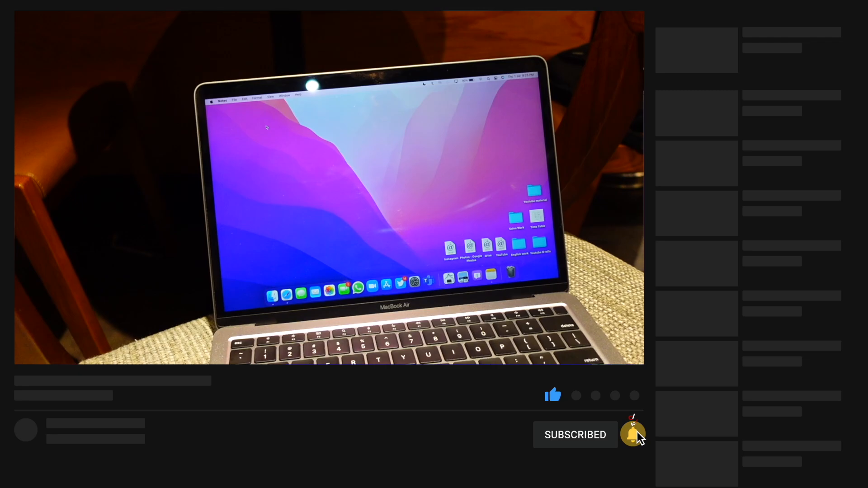